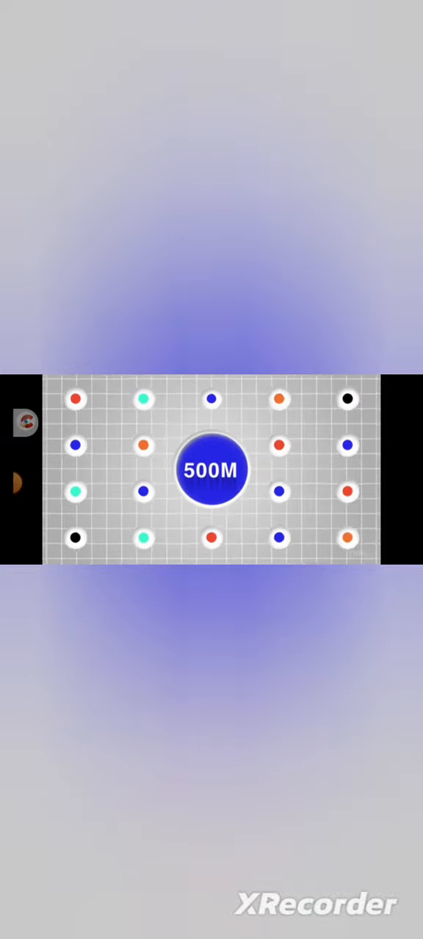
Let the infographic play past the 500M dot-grid board until one teal dot remains
left_click(211, 469)
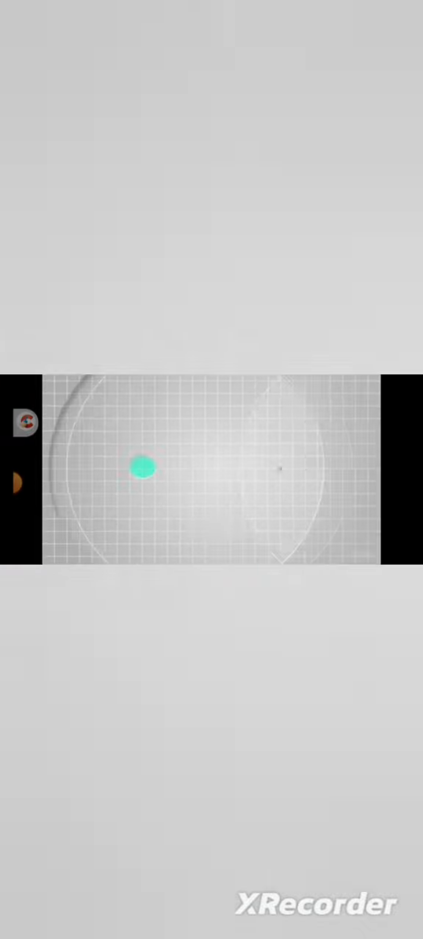